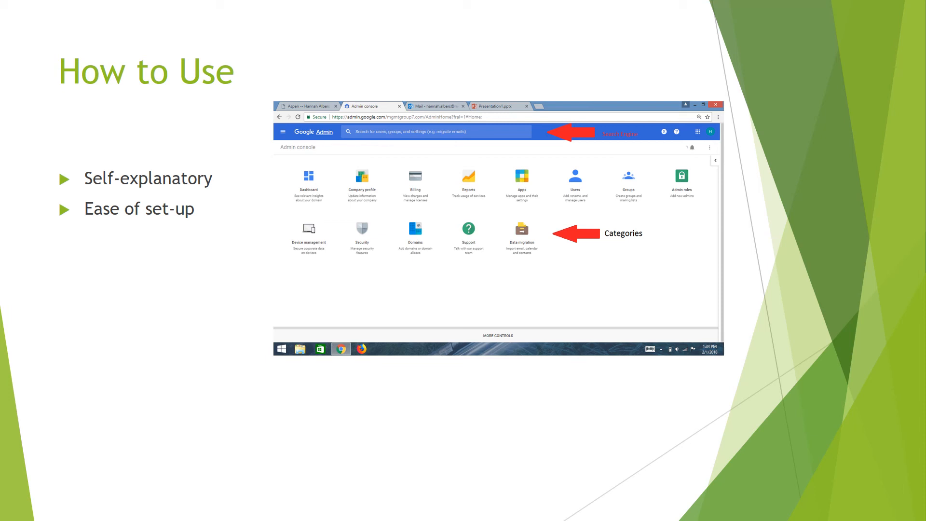
# Advance the slideshow through the Virtual Tour slide to the Lynda.com course slide.
pyautogui.press('right')
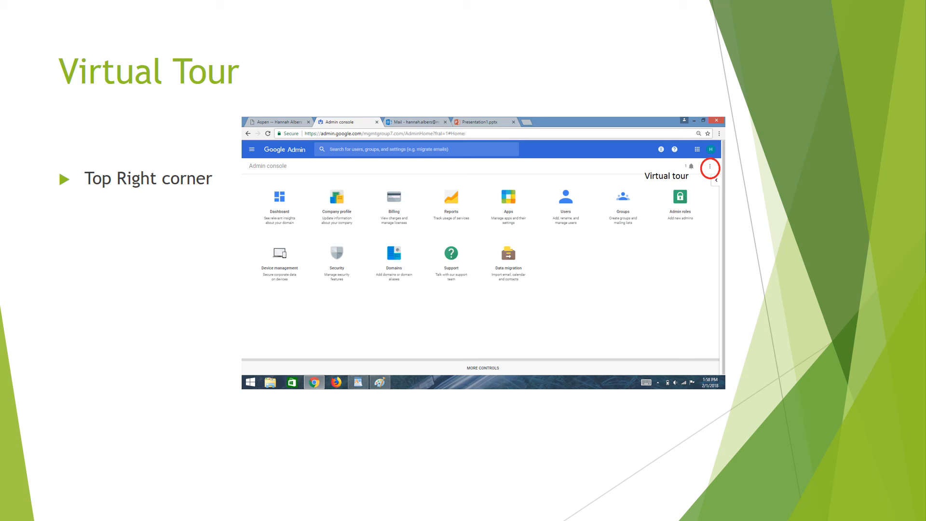
pyautogui.press('right')
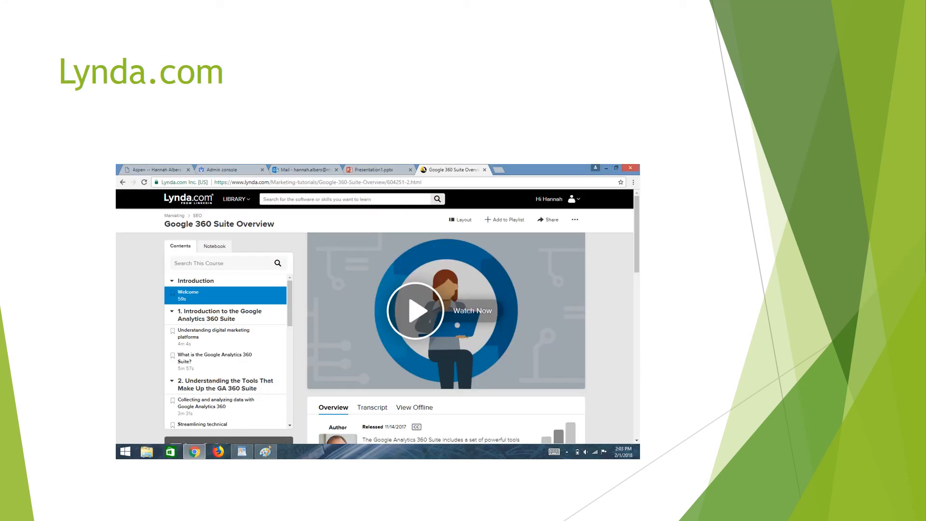